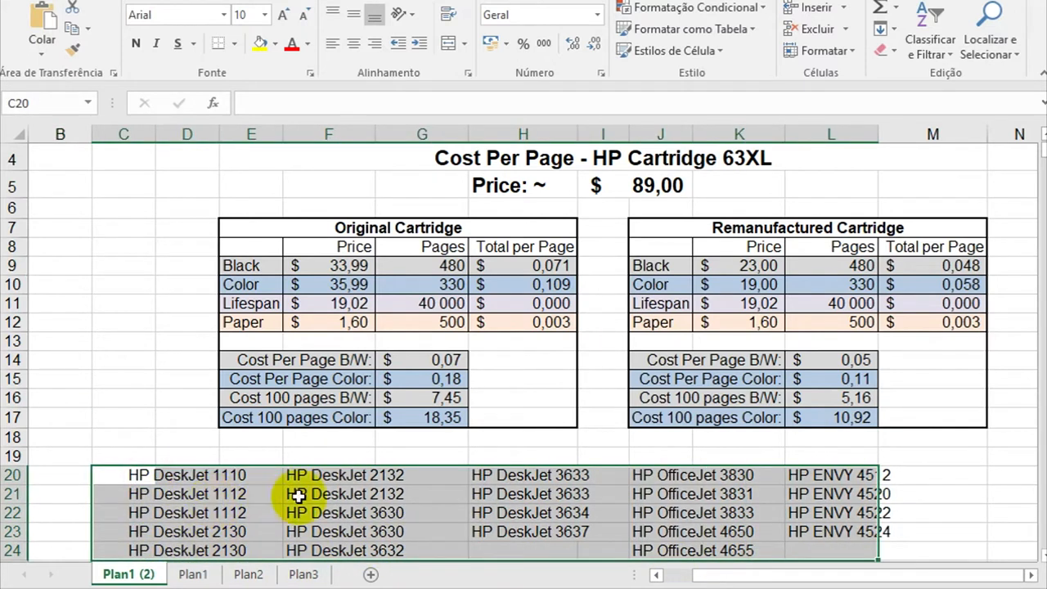
Step: Show the Original Cartridge lifespan cost per page as 0,0005 by increasing decimals on H11
click(830, 494)
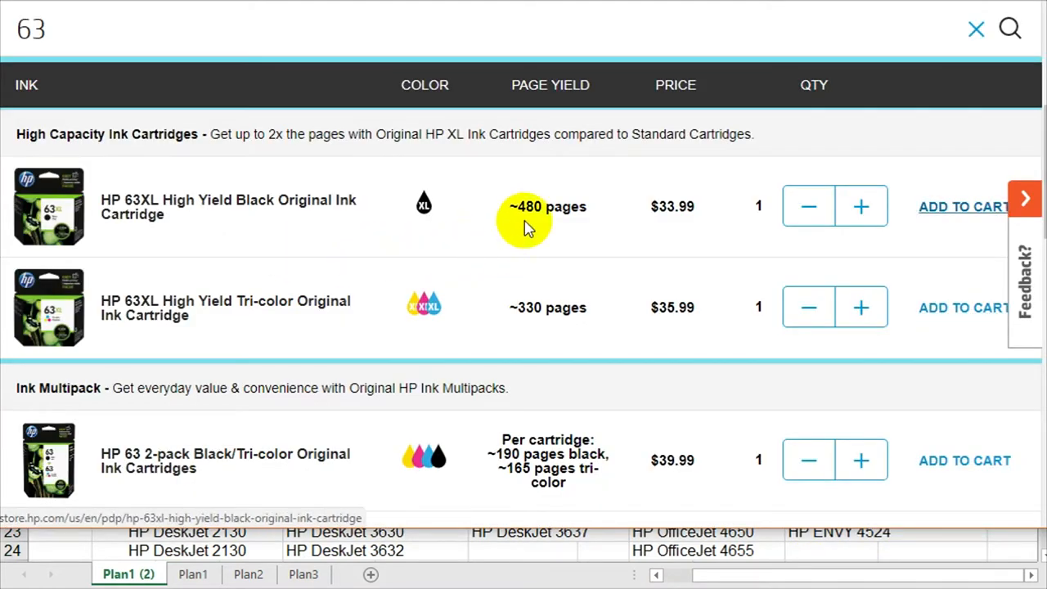
mouse_move(569, 236)
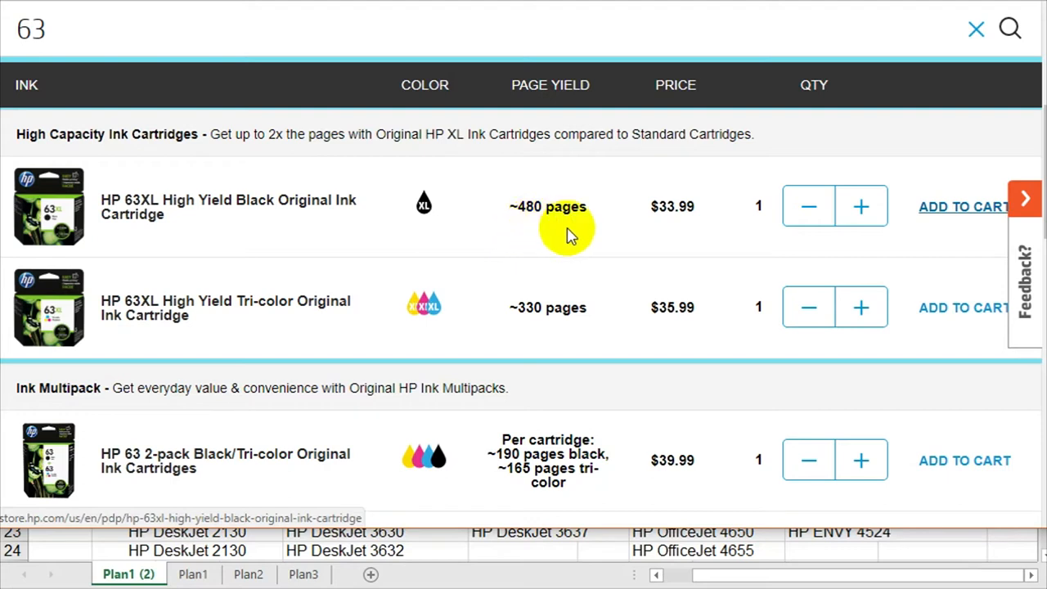
mouse_move(268, 327)
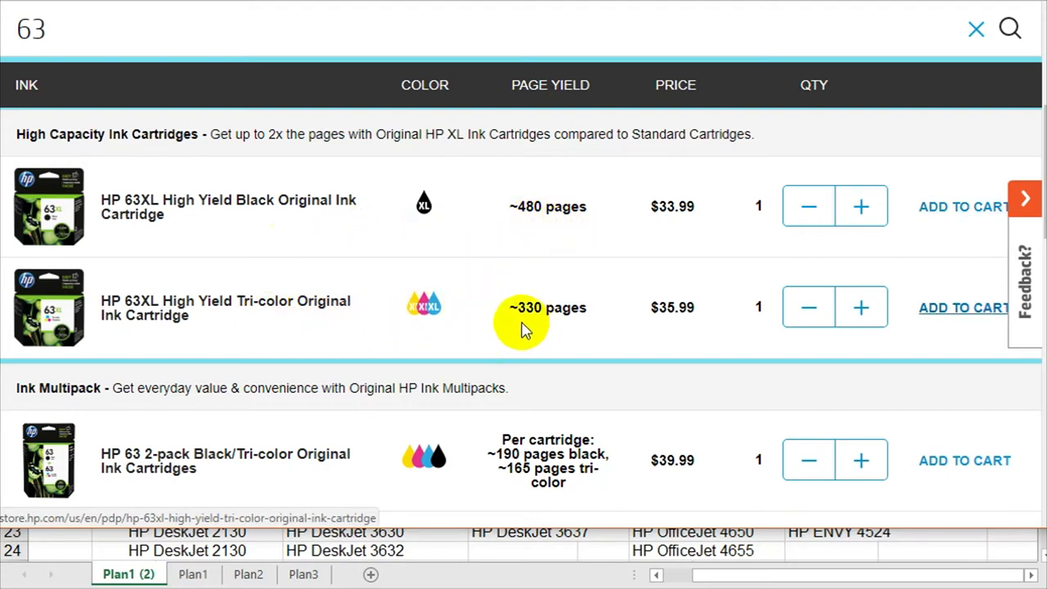
mouse_move(555, 333)
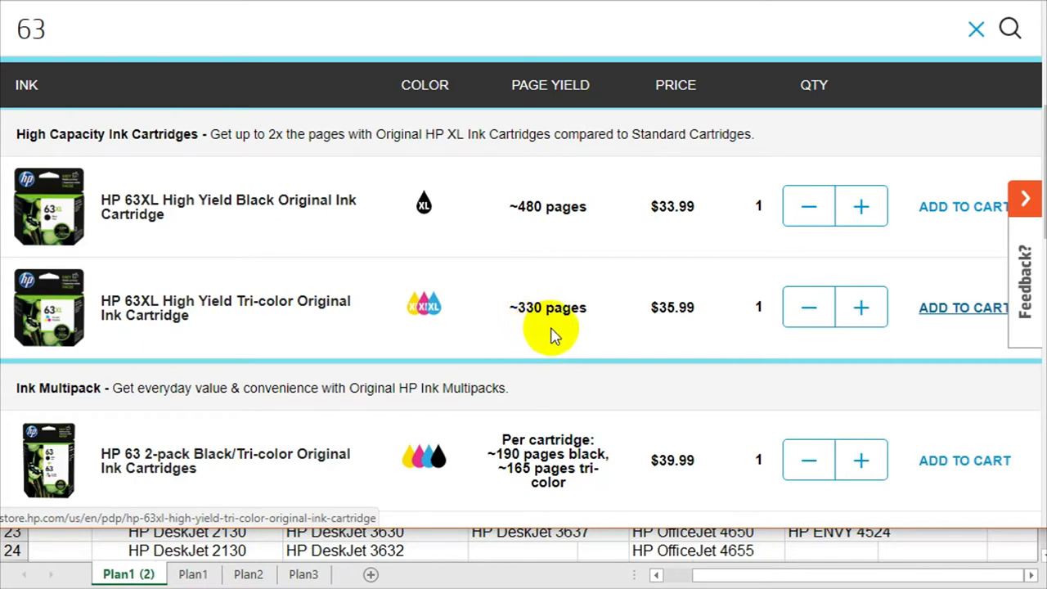
mouse_move(673, 232)
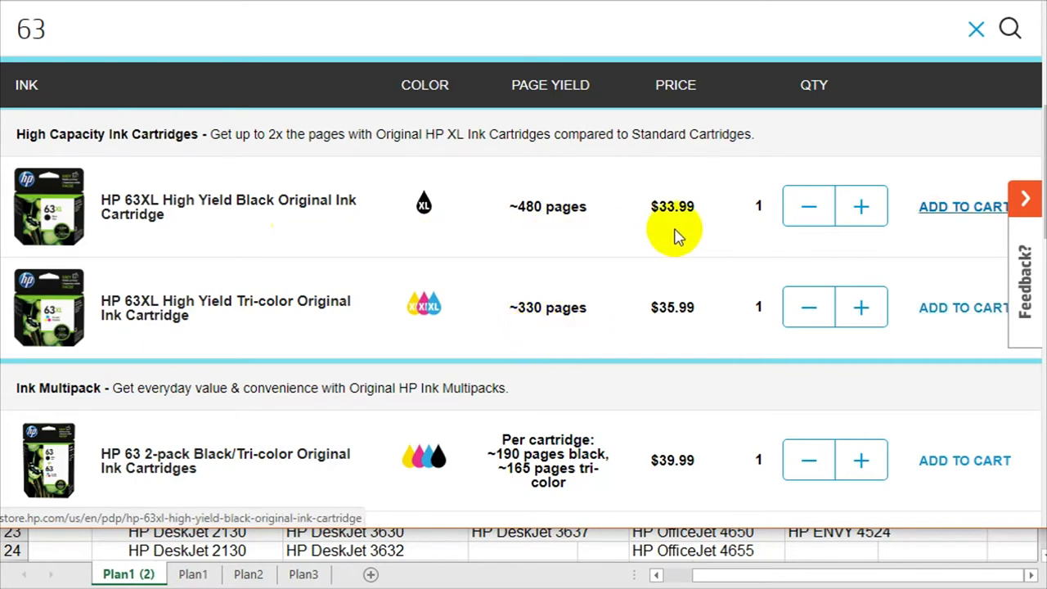
mouse_move(651, 233)
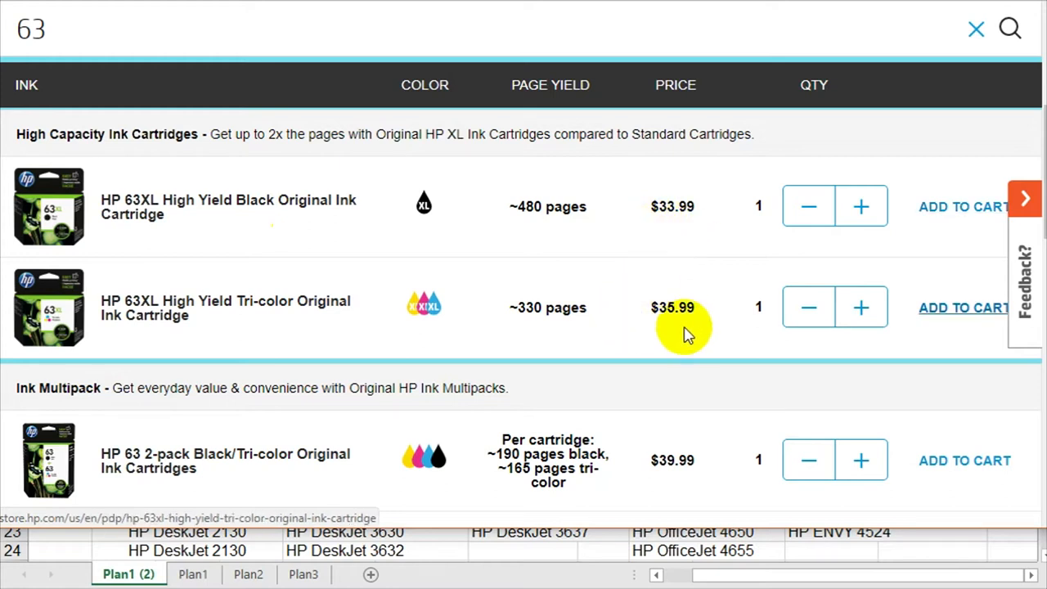
mouse_move(667, 327)
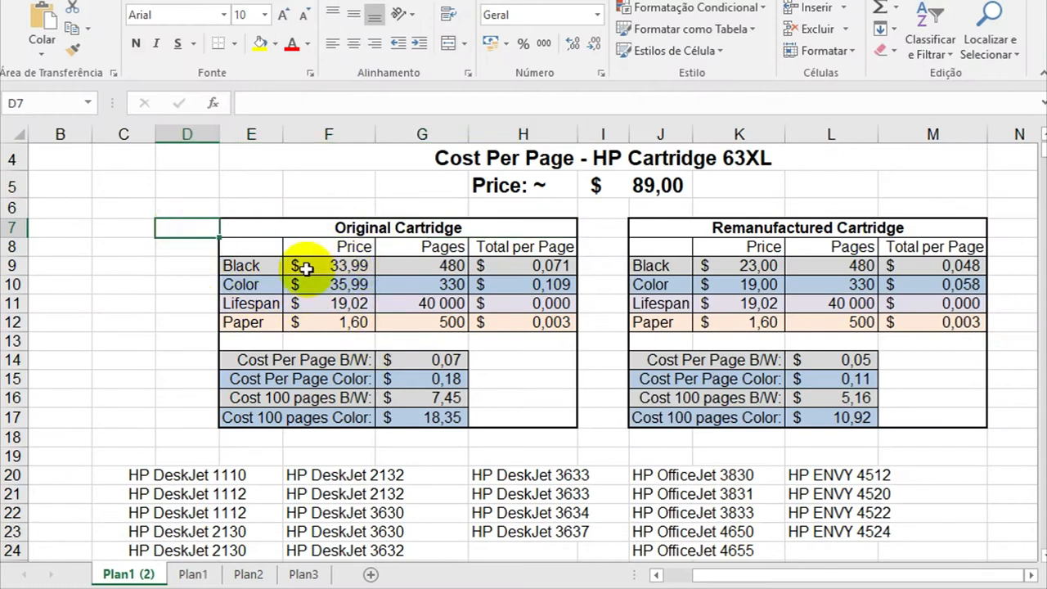
click(252, 228)
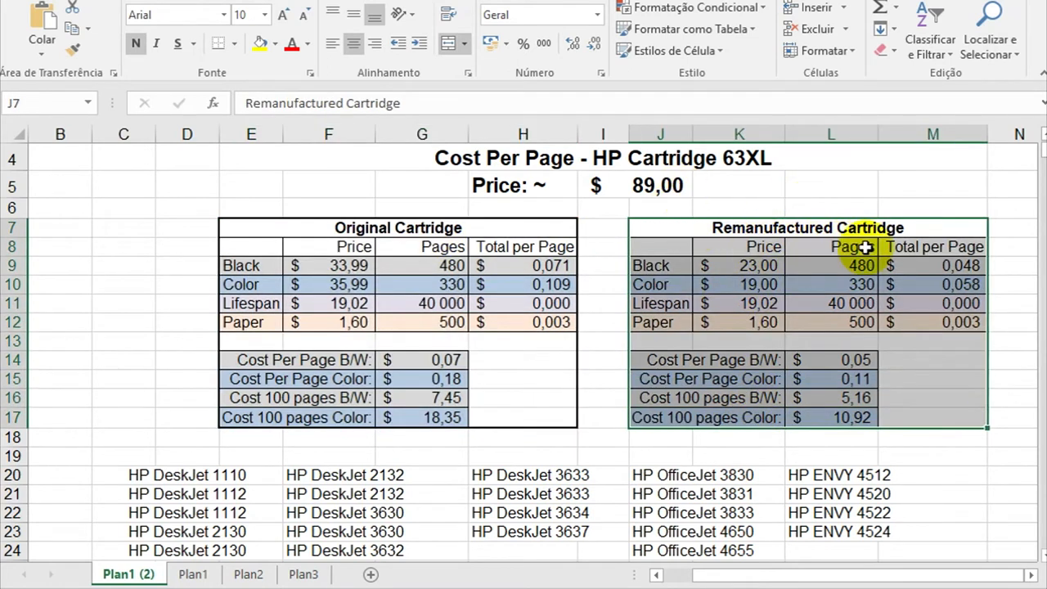
click(328, 207)
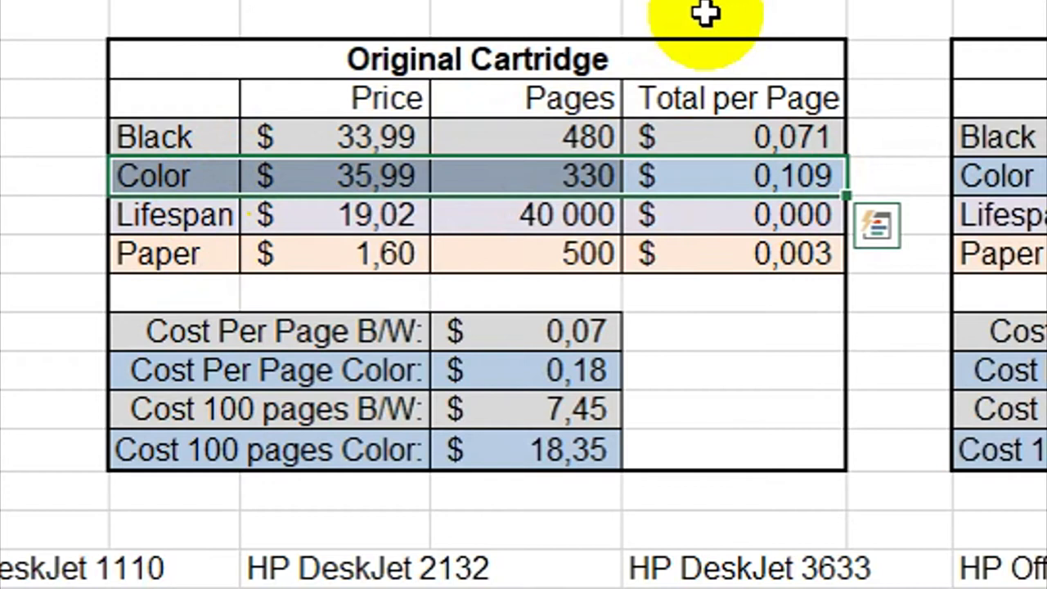
click(733, 214)
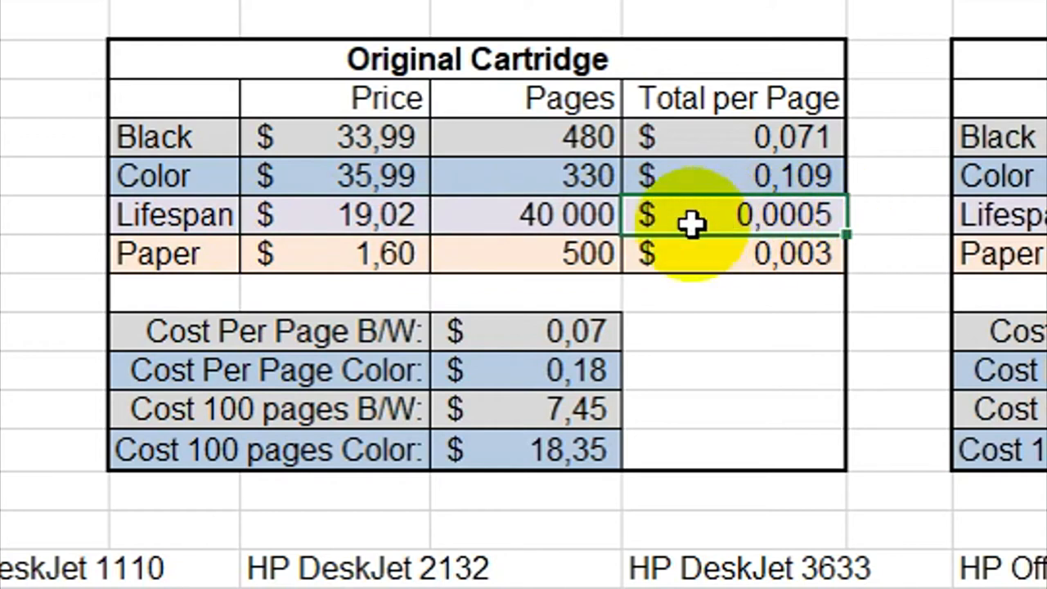
mouse_move(527, 254)
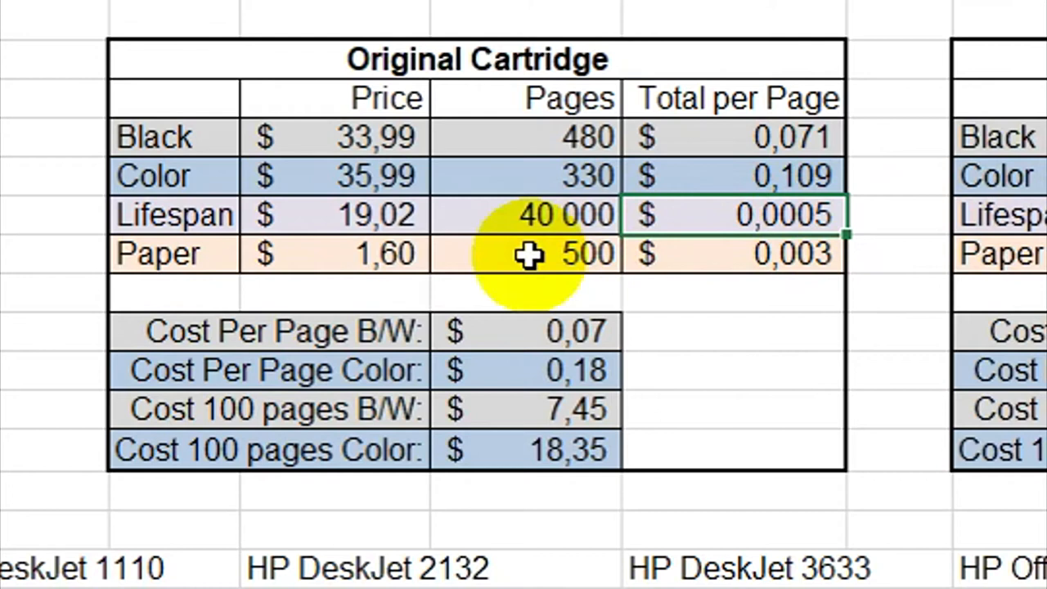
mouse_move(450, 214)
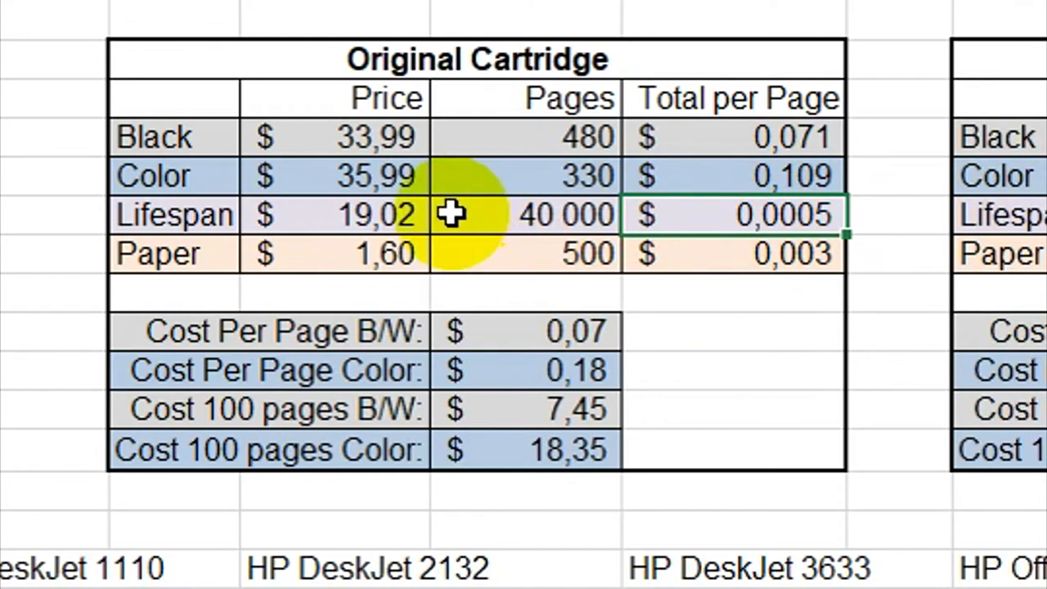
click(335, 214)
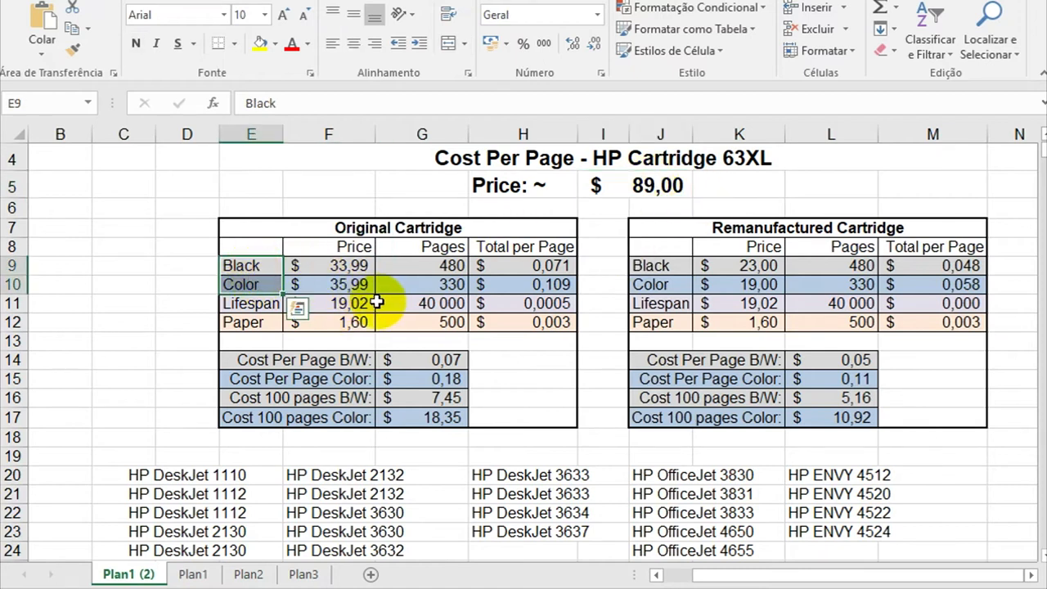
click(328, 303)
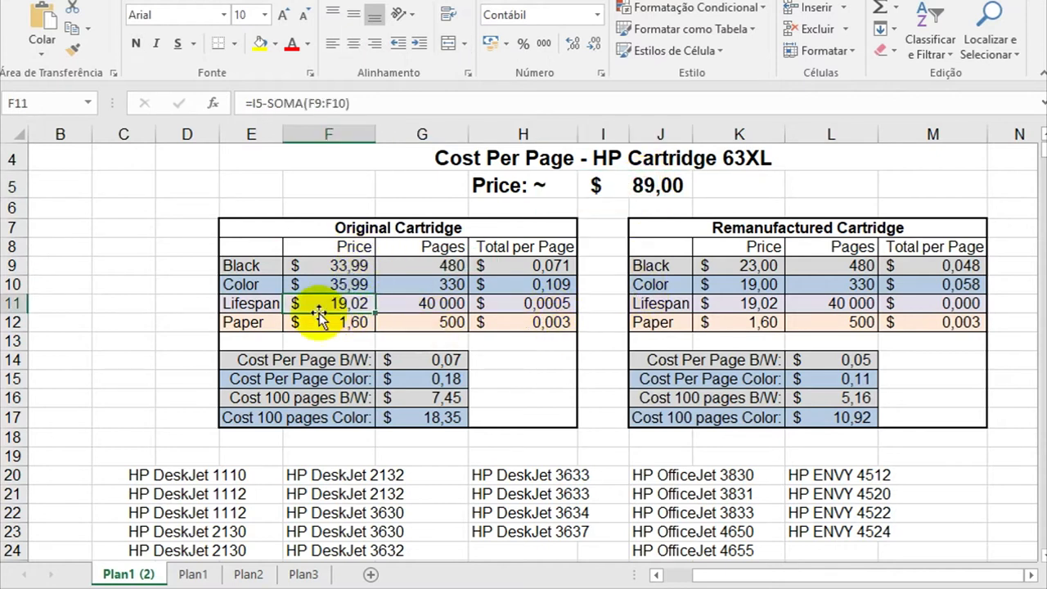
click(328, 321)
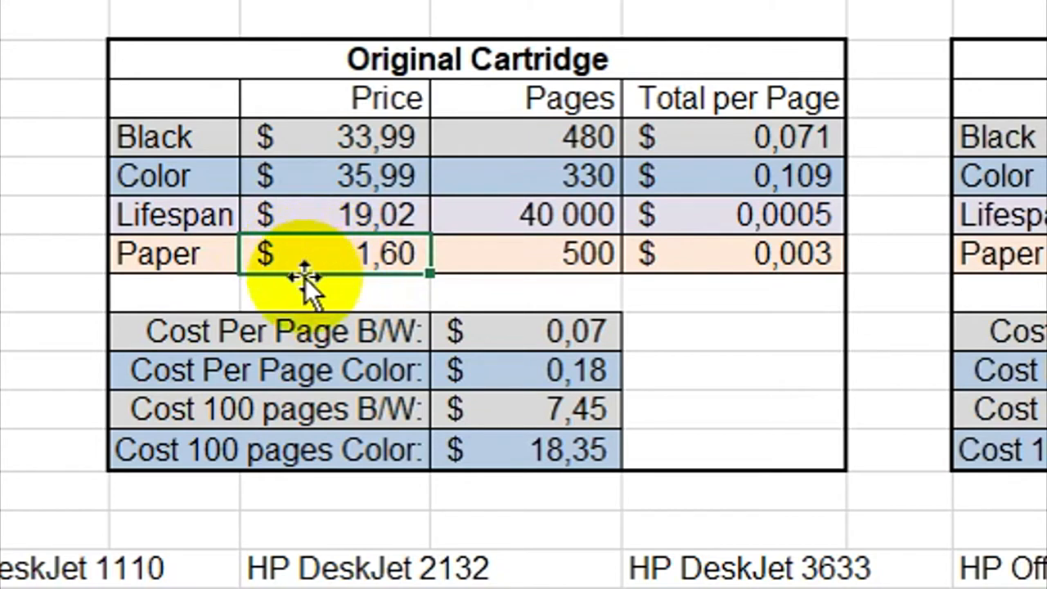
mouse_move(540, 253)
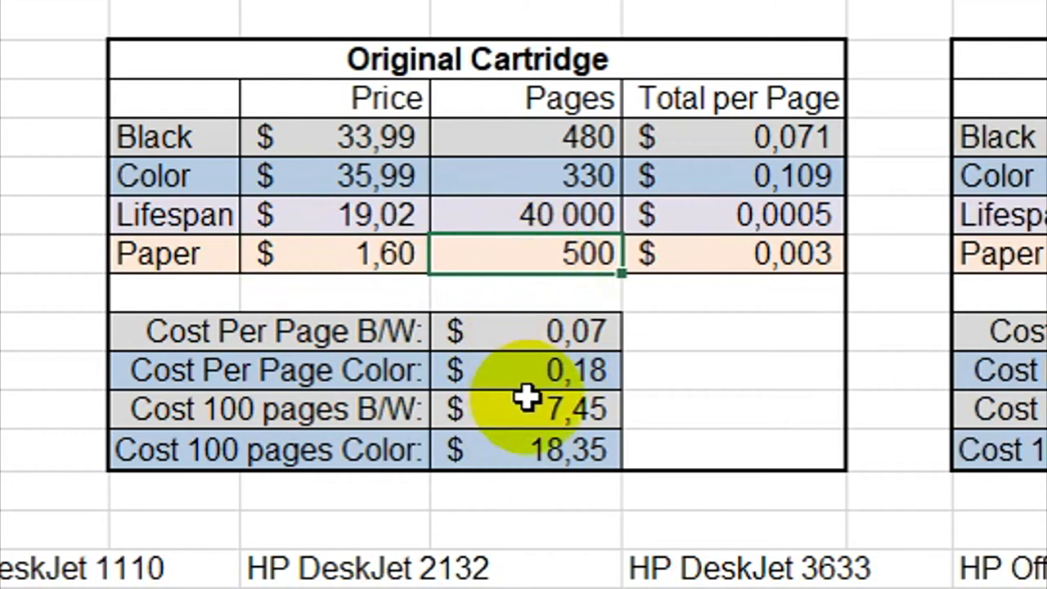
click(733, 253)
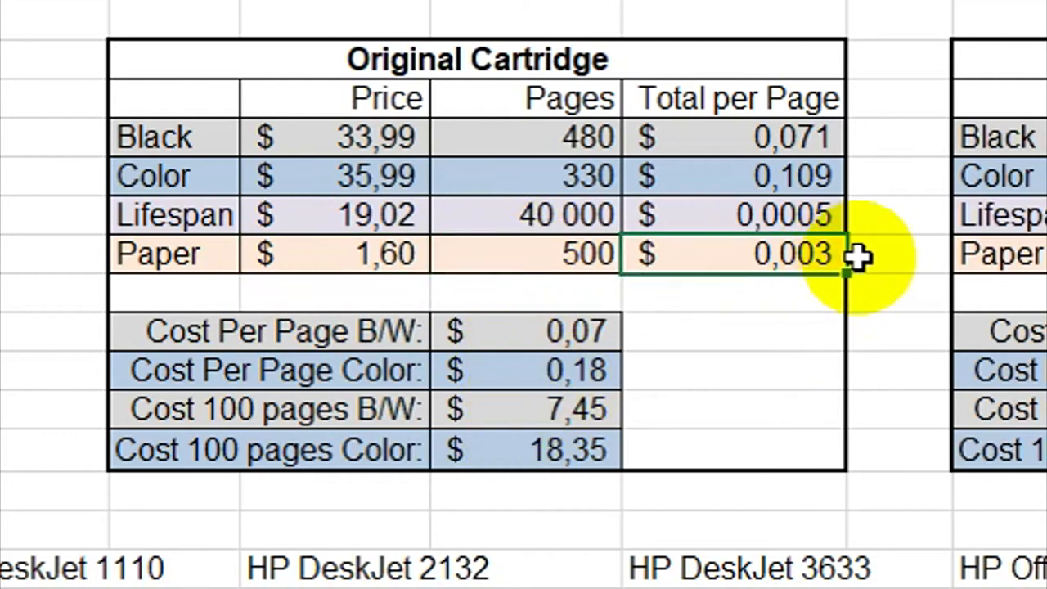
click(270, 330)
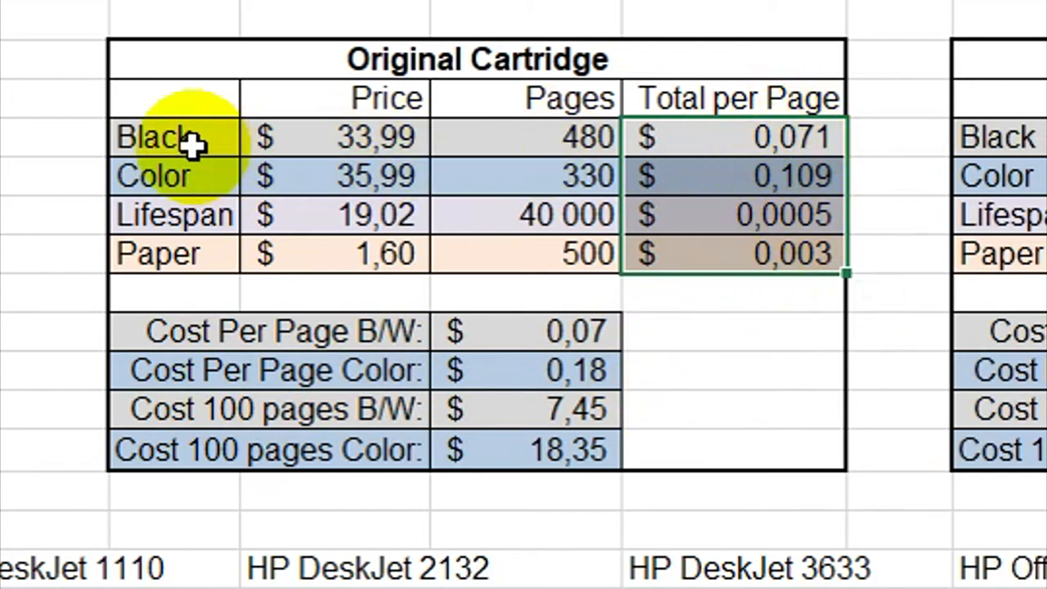
mouse_move(193, 229)
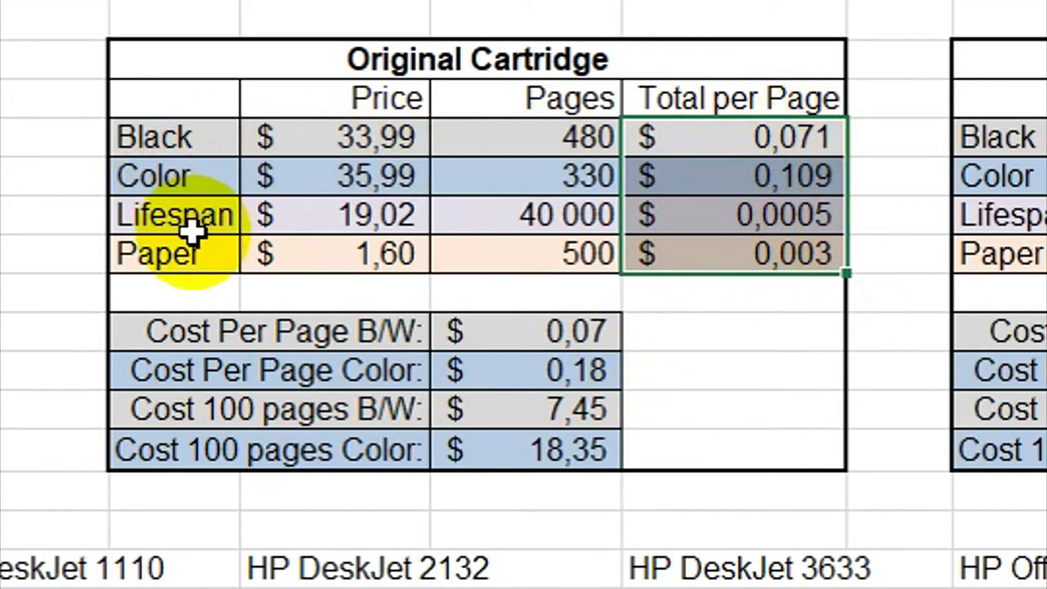
click(278, 409)
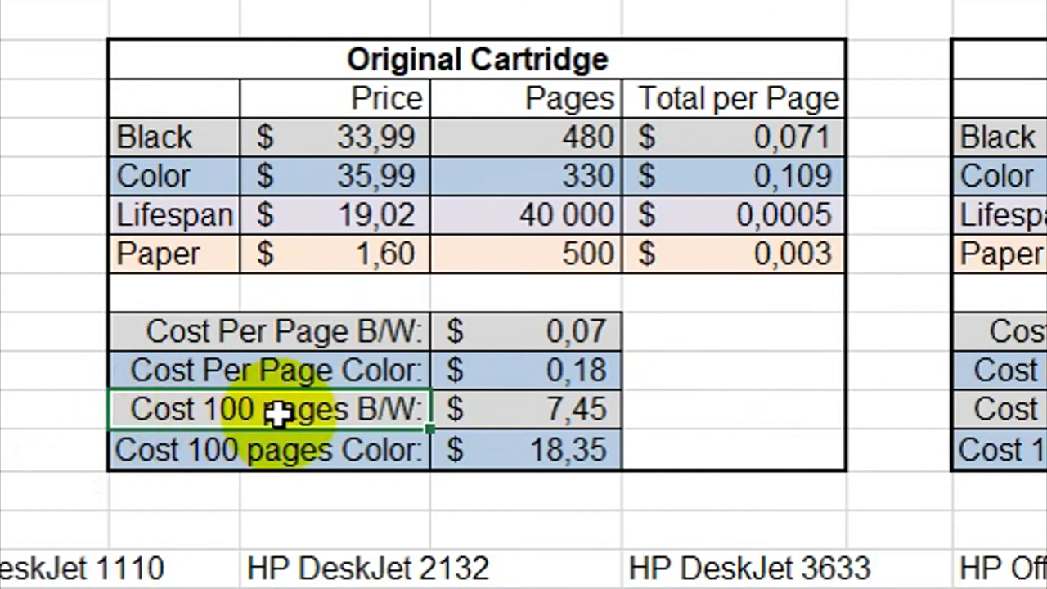
mouse_move(507, 408)
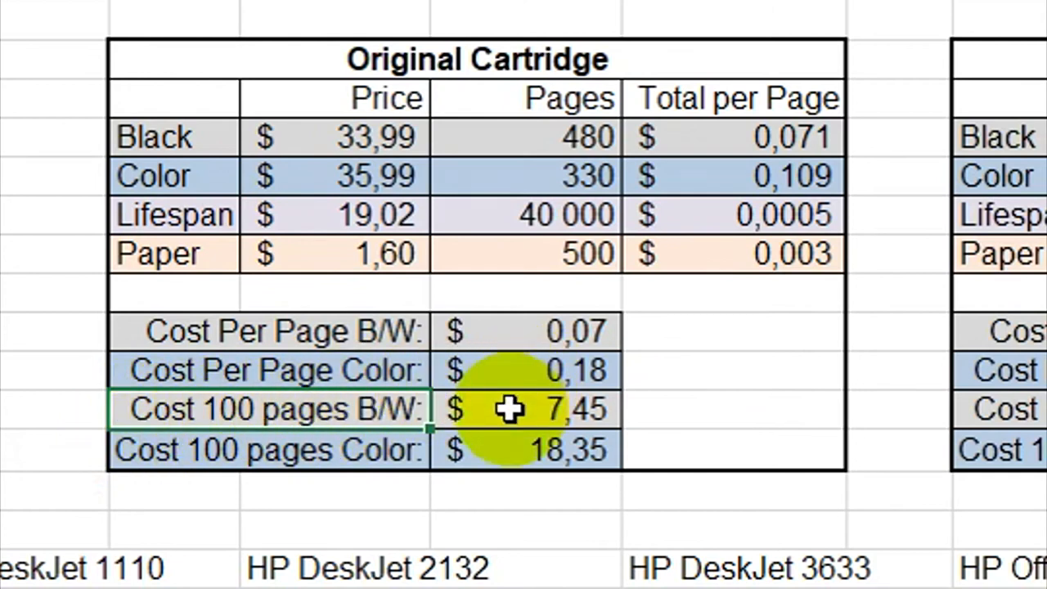
mouse_move(683, 398)
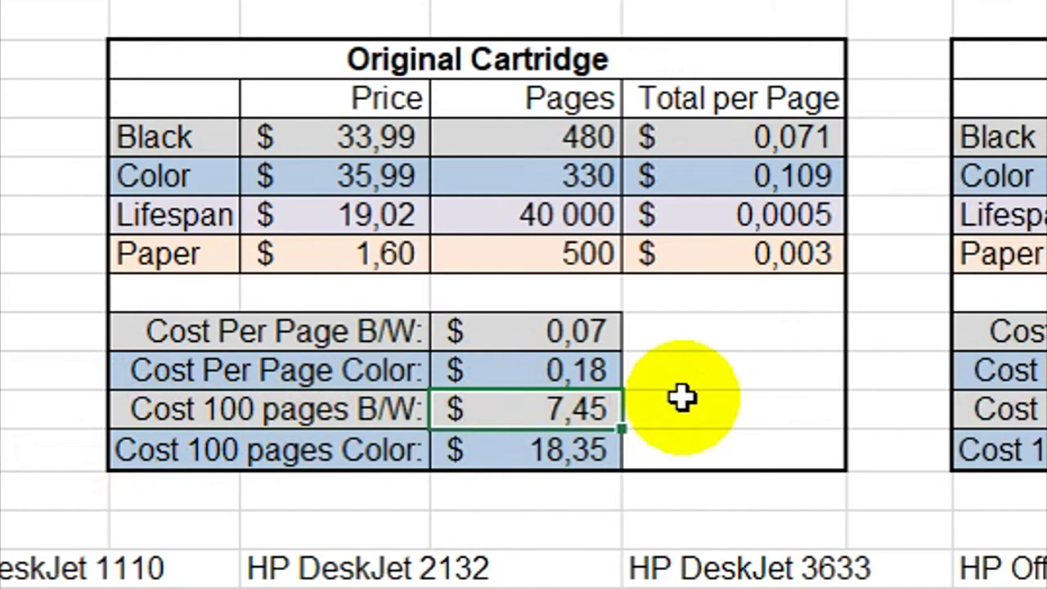
click(270, 449)
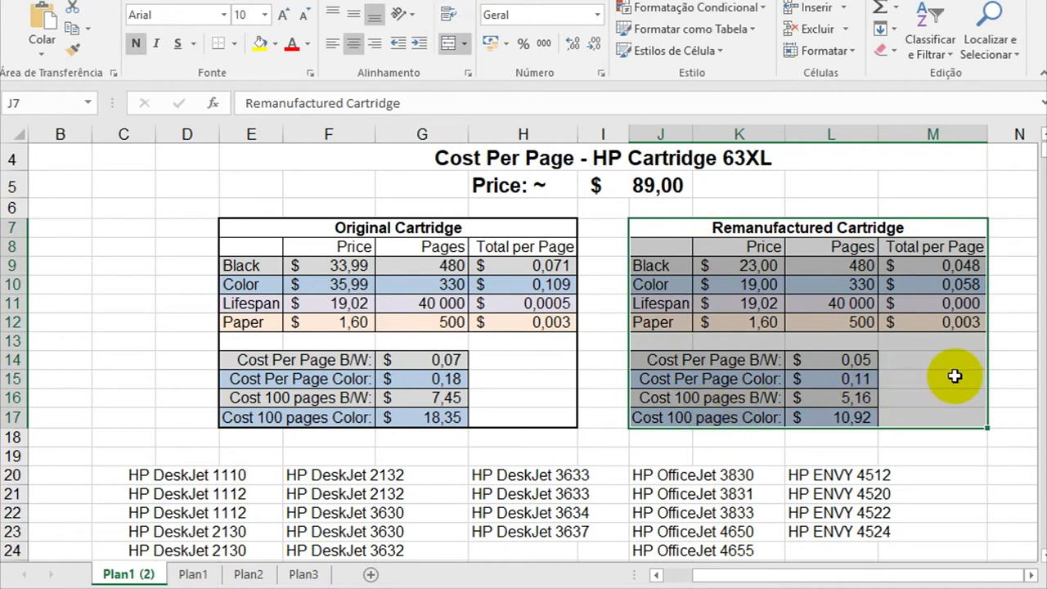
click(932, 360)
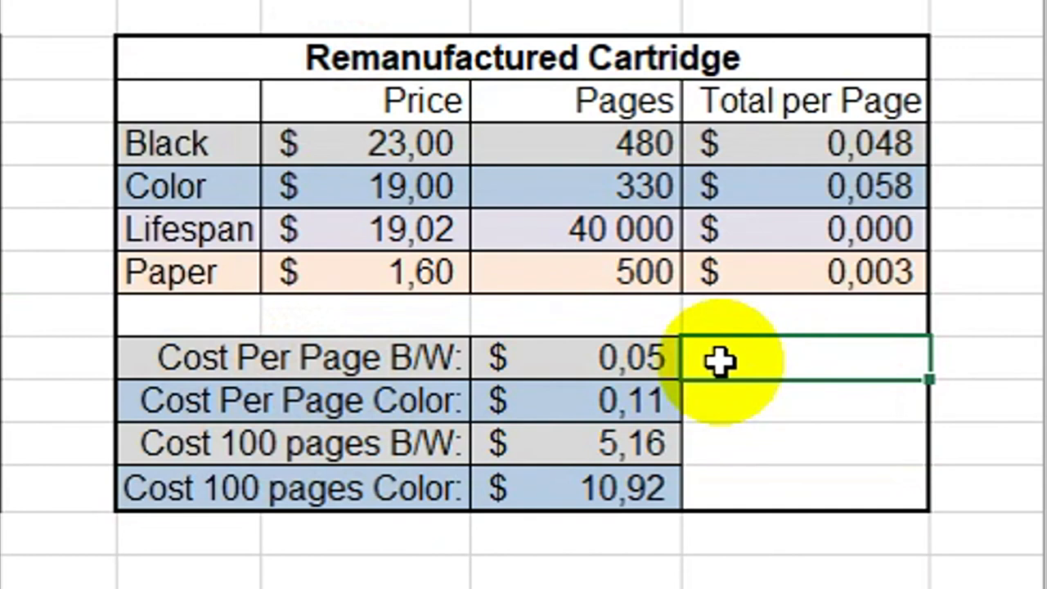
click(801, 400)
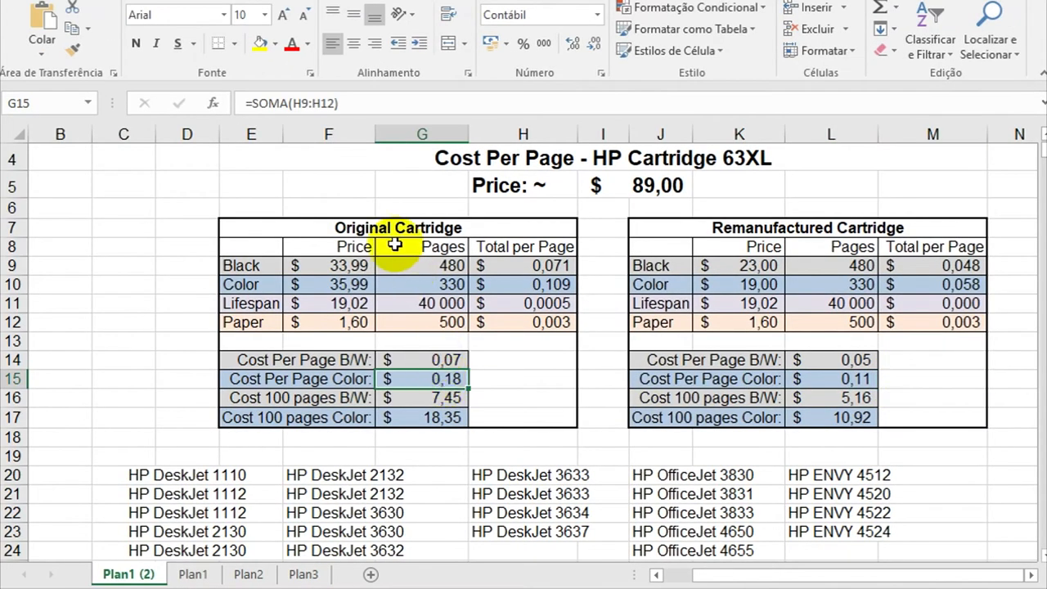
click(906, 378)
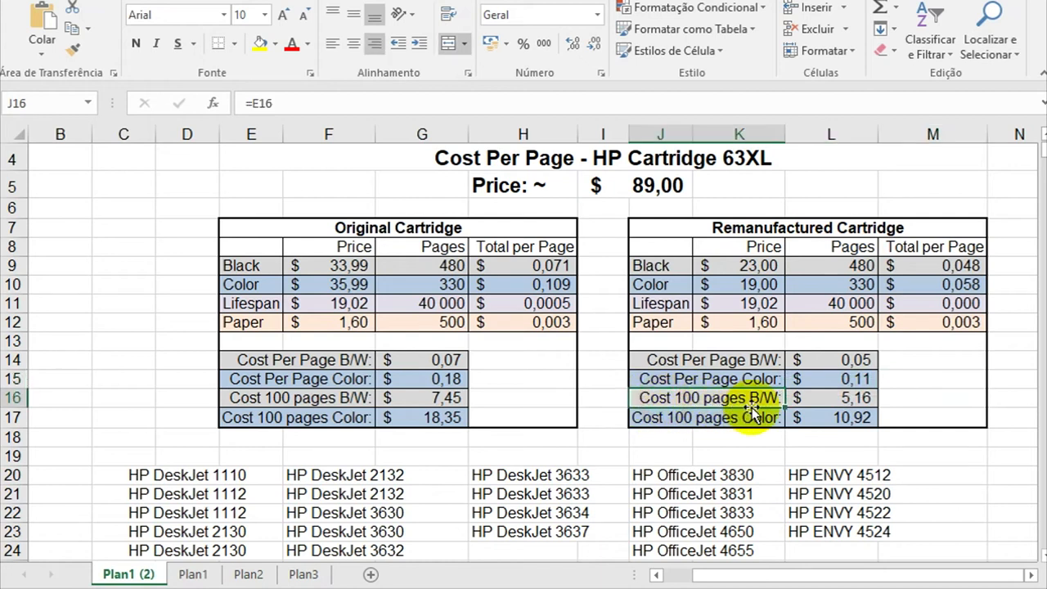
click(905, 400)
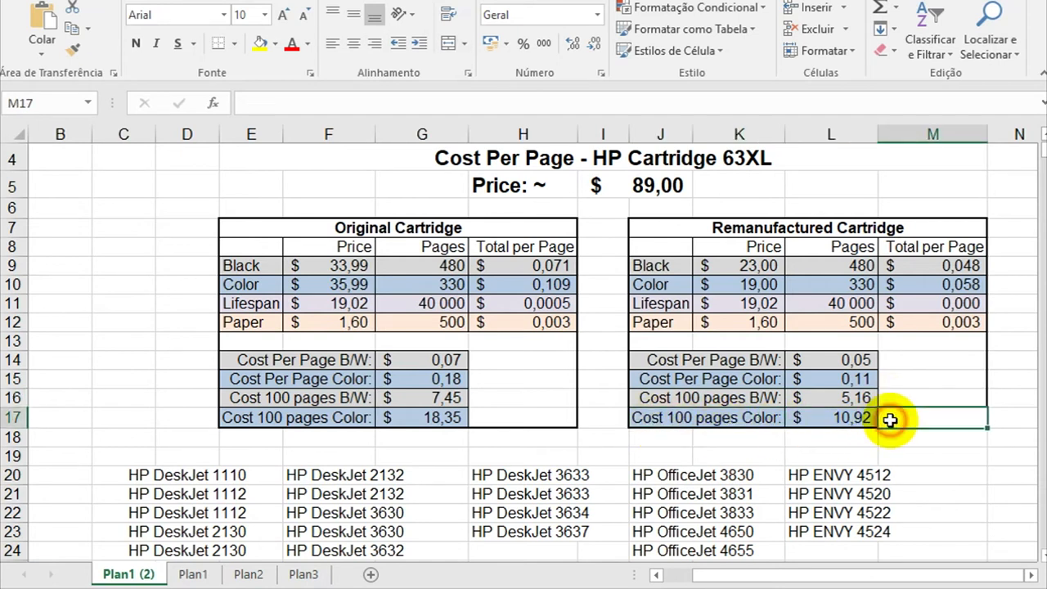
mouse_move(909, 424)
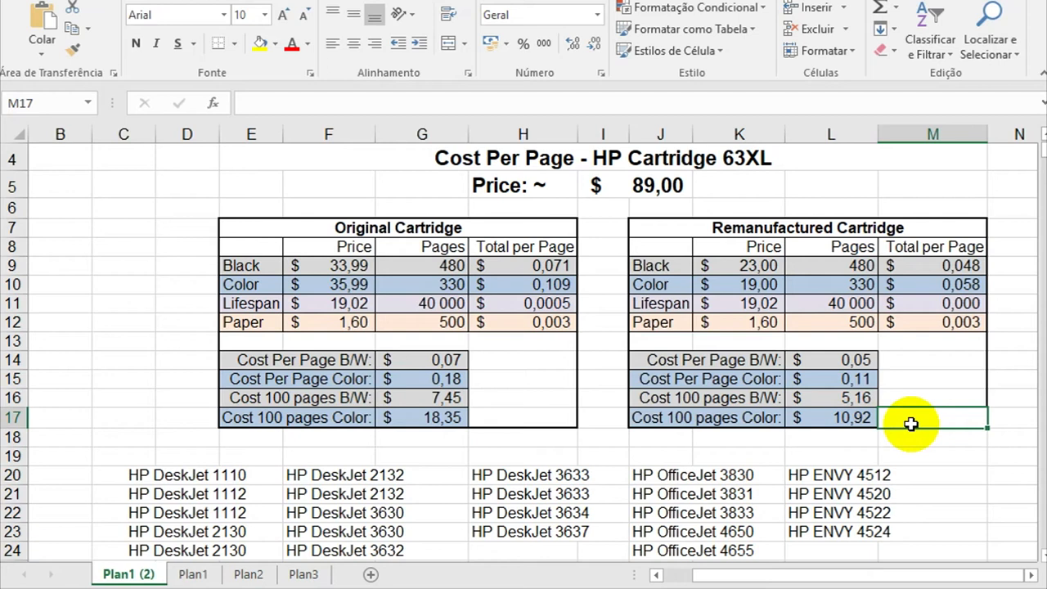
click(523, 417)
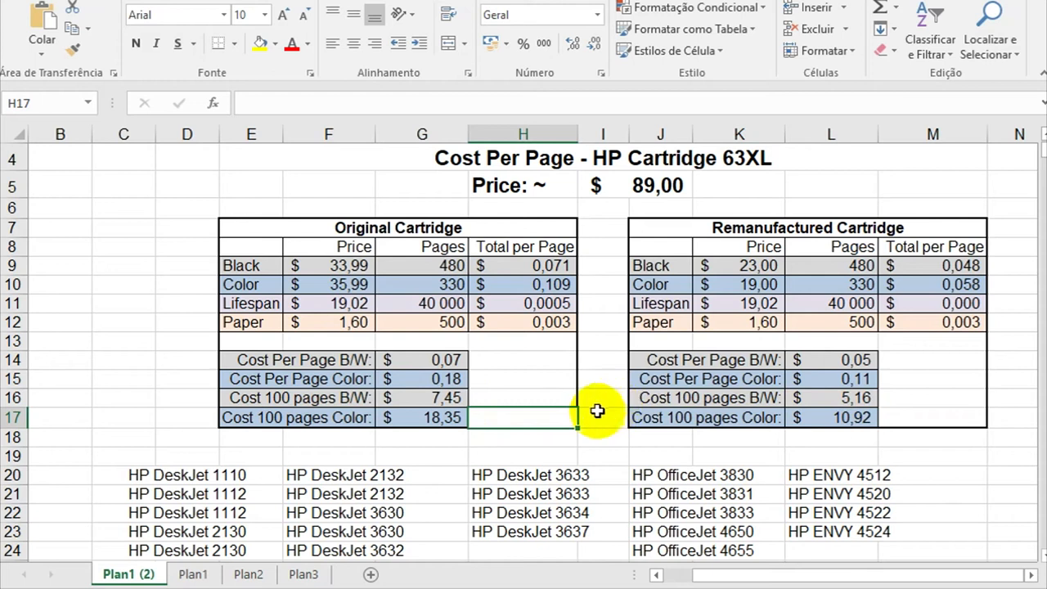
click(602, 417)
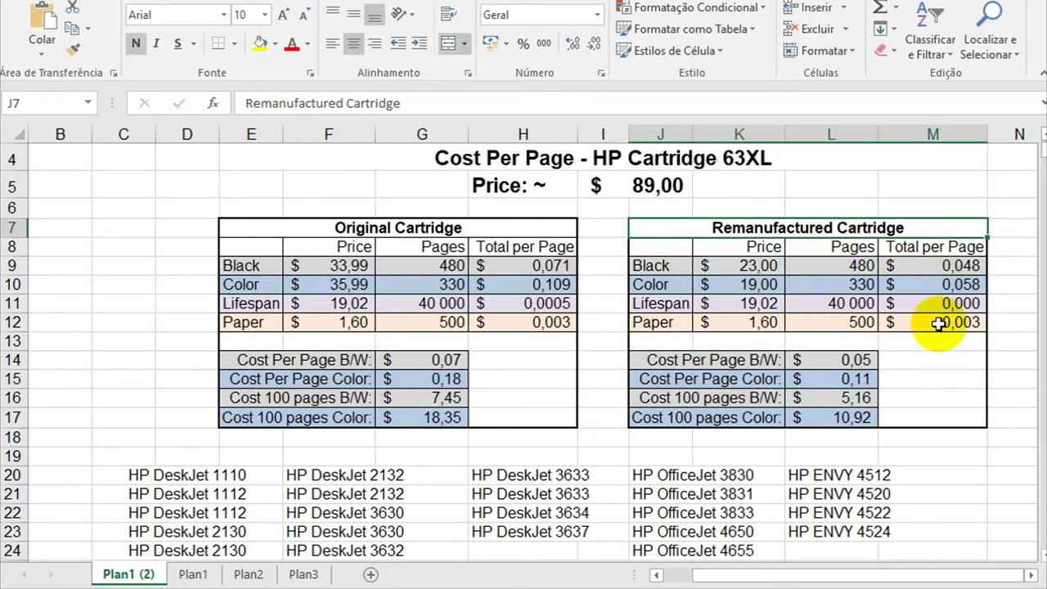
mouse_move(938, 338)
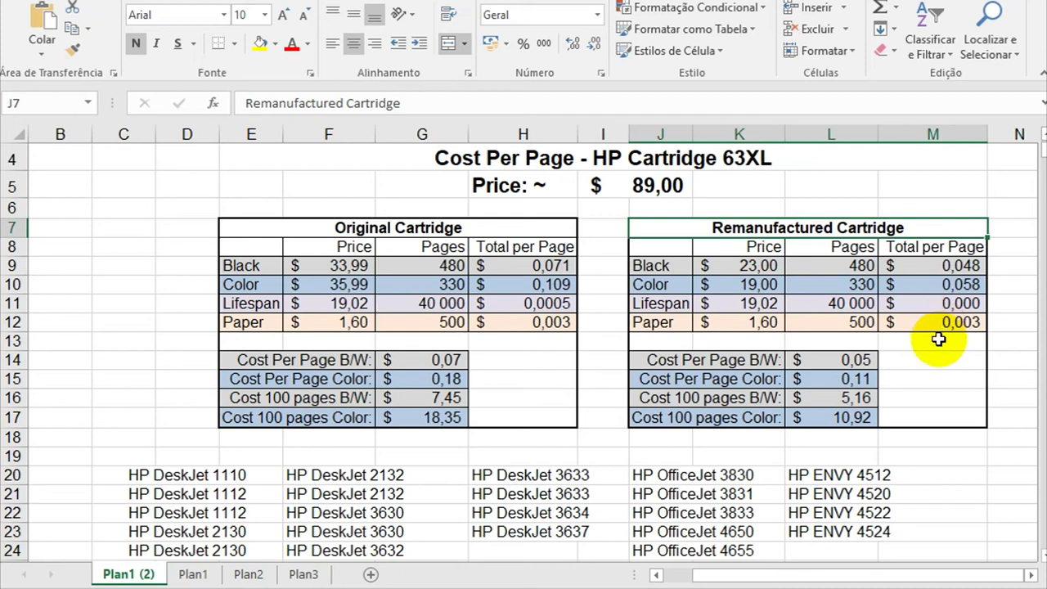
mouse_move(929, 412)
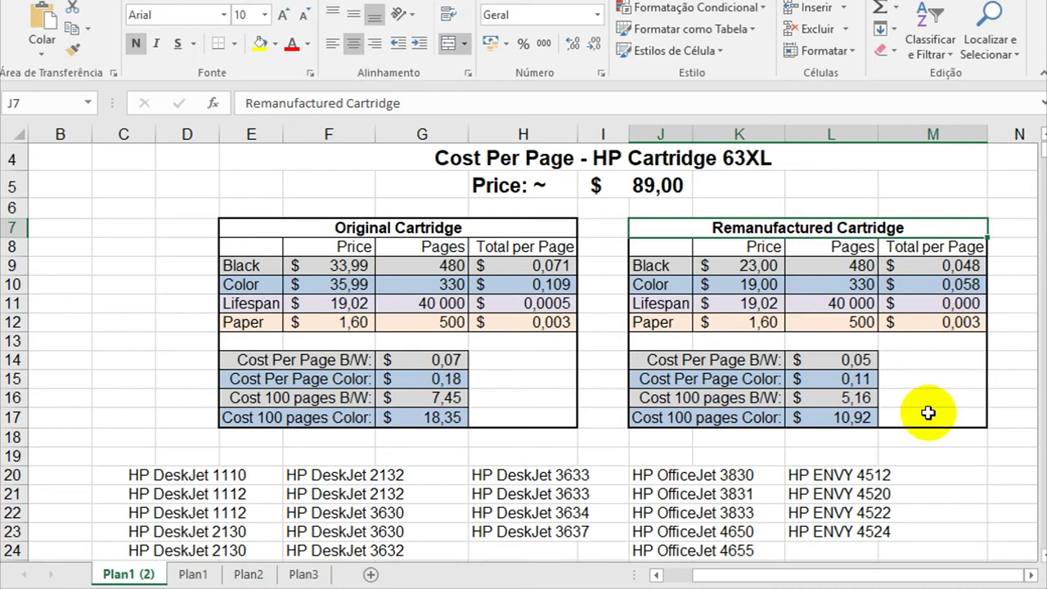
click(932, 417)
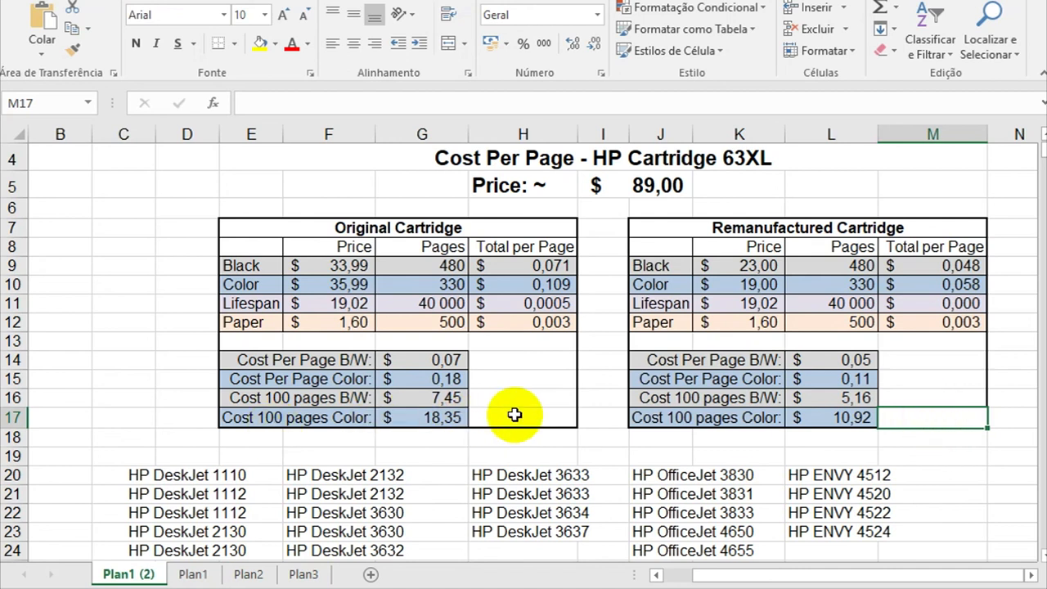
mouse_move(421, 238)
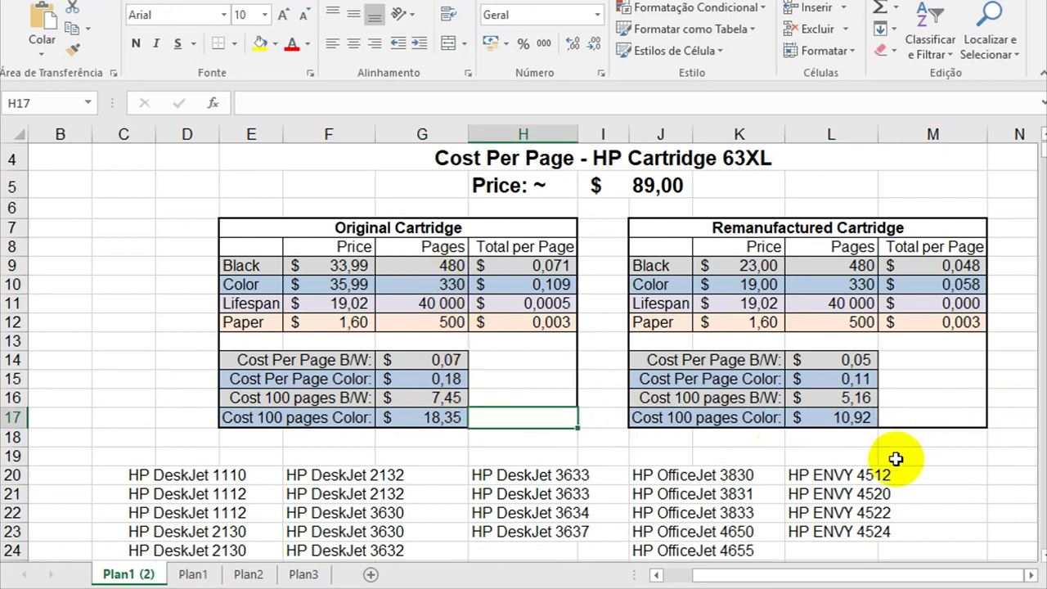
click(932, 417)
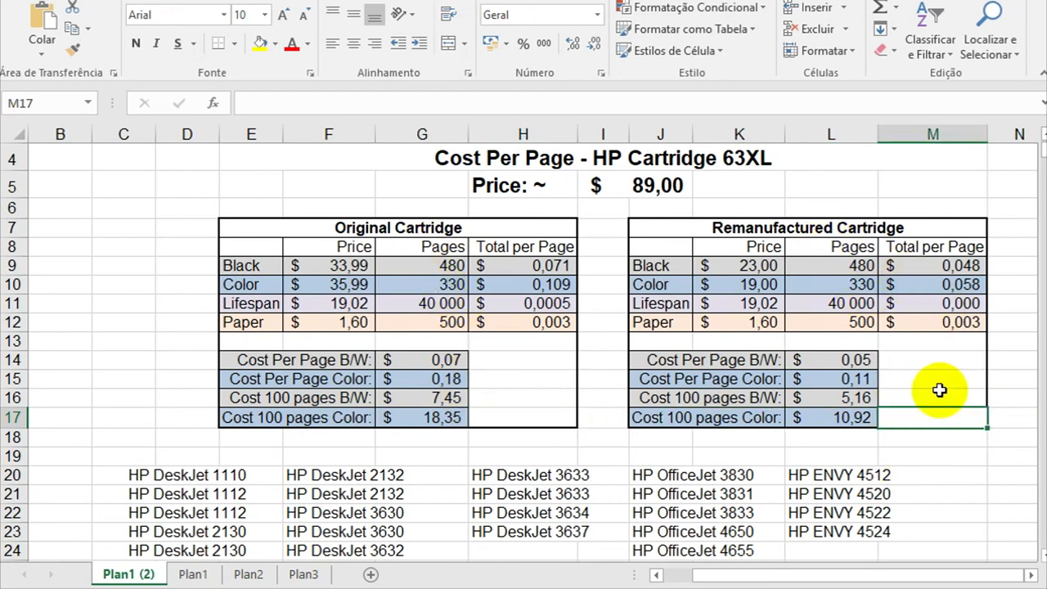